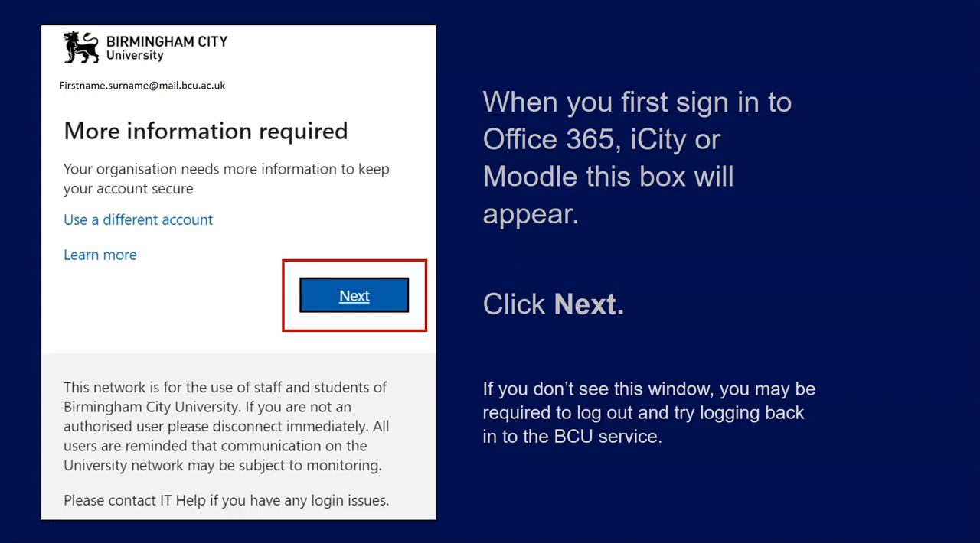
Continue past the 'More information required' notice to the BCU email sign-in page
click(354, 295)
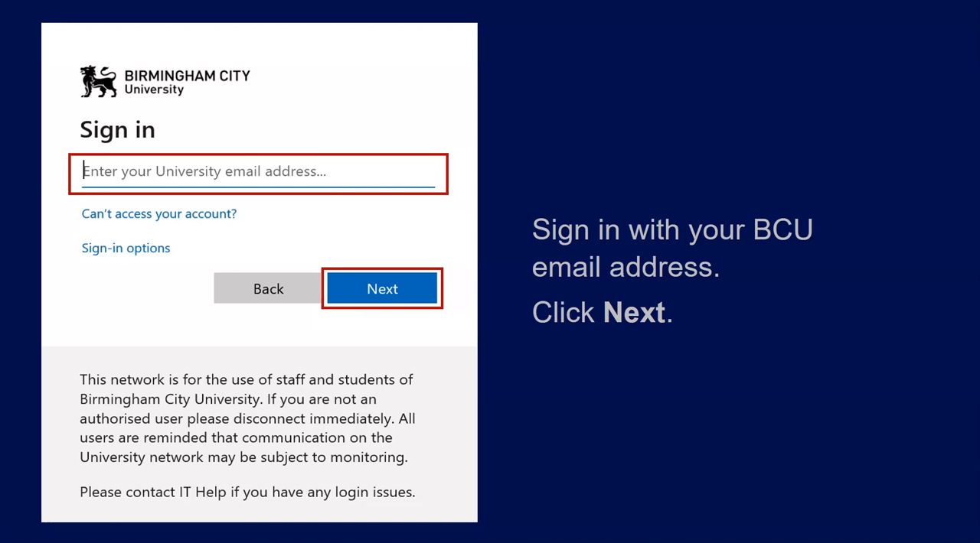
Submit the BCU email address and password to reach 'Keep your account secure'
click(383, 288)
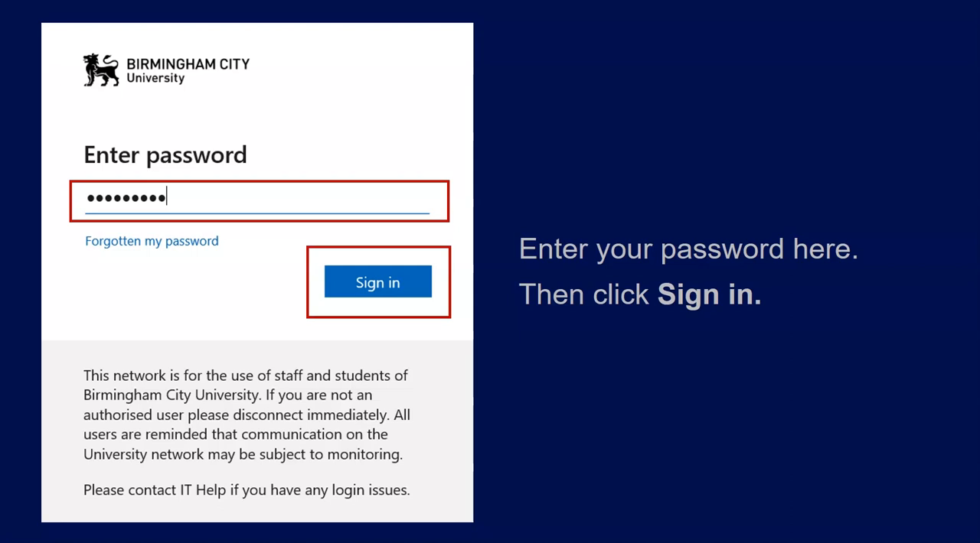
click(376, 281)
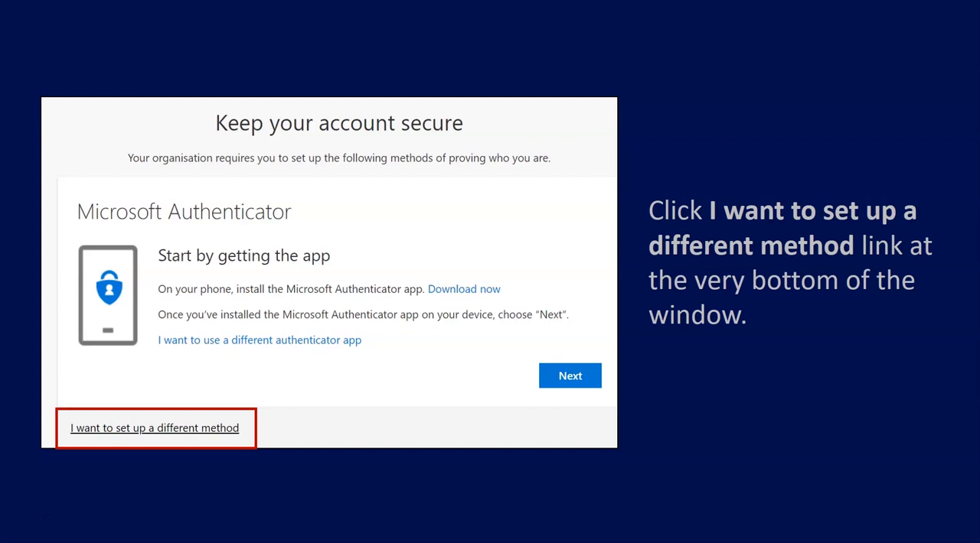
Switch from Microsoft Authenticator to Phone as the verification method and confirm it
click(153, 428)
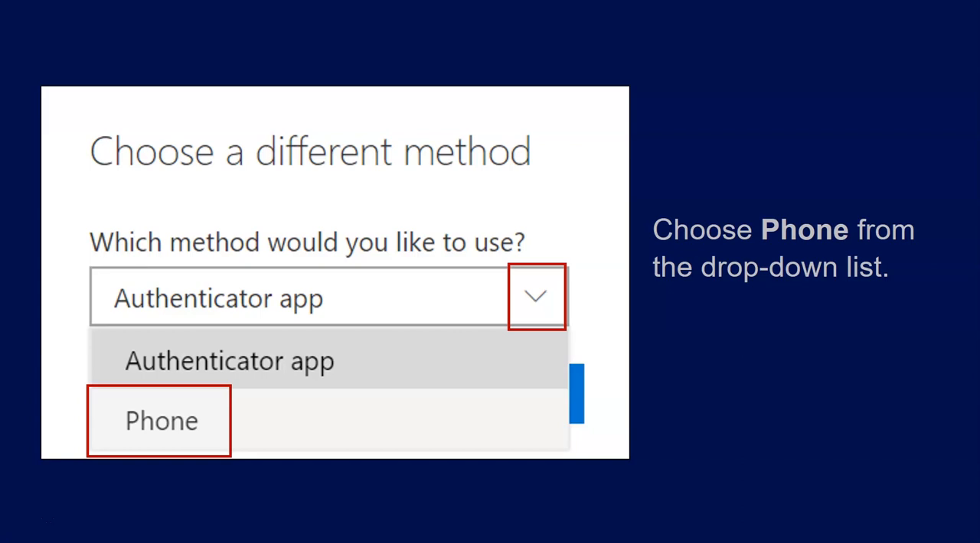
click(161, 419)
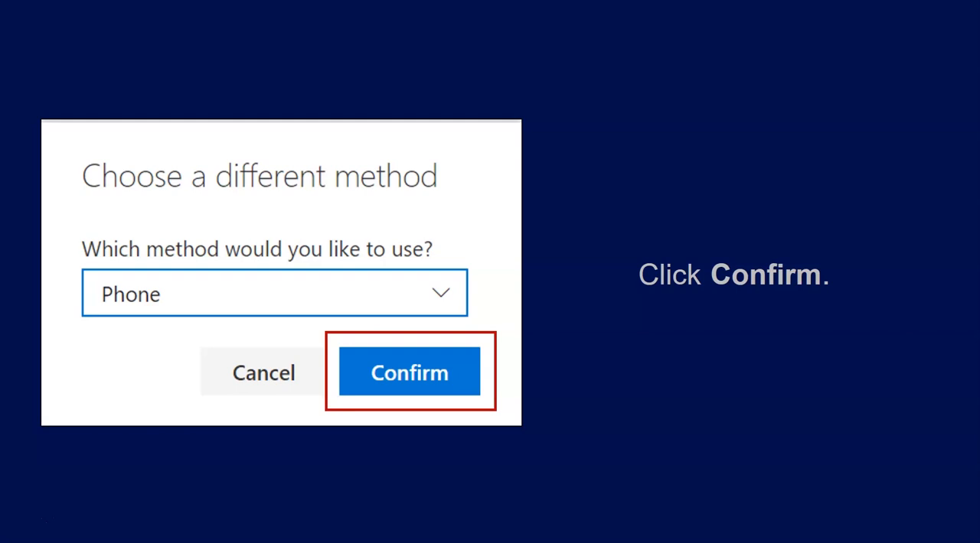
click(409, 374)
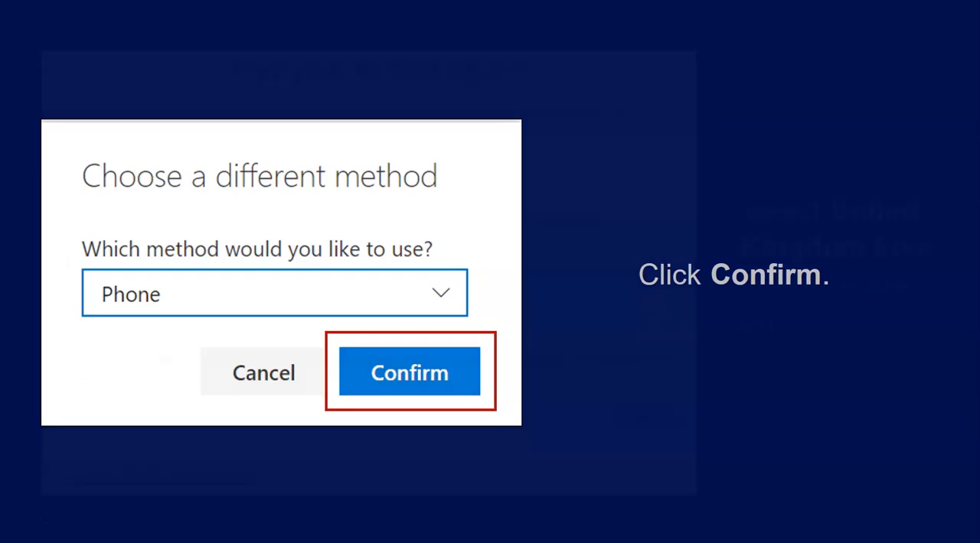
Submit a United Kingdom (+44) phone number with 'Text me a code' selected
click(408, 373)
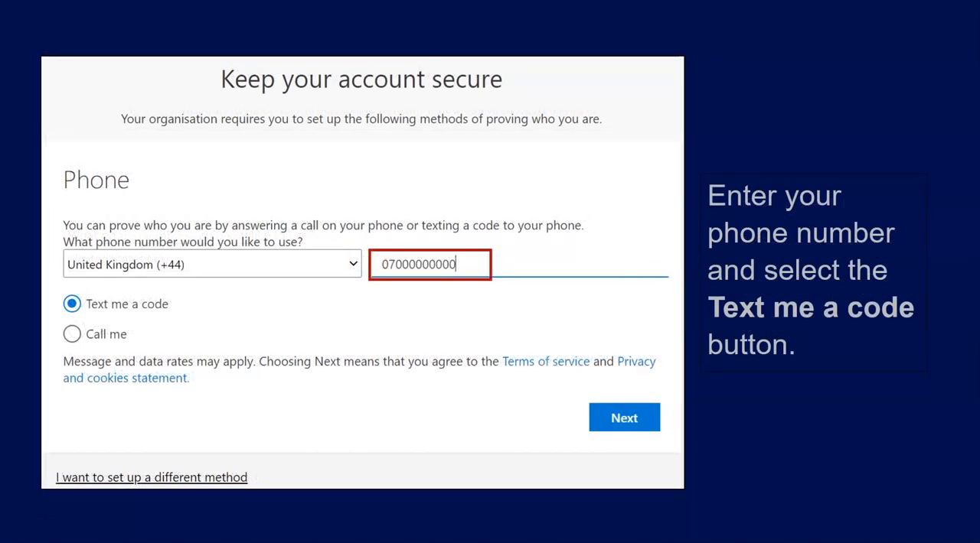
click(72, 303)
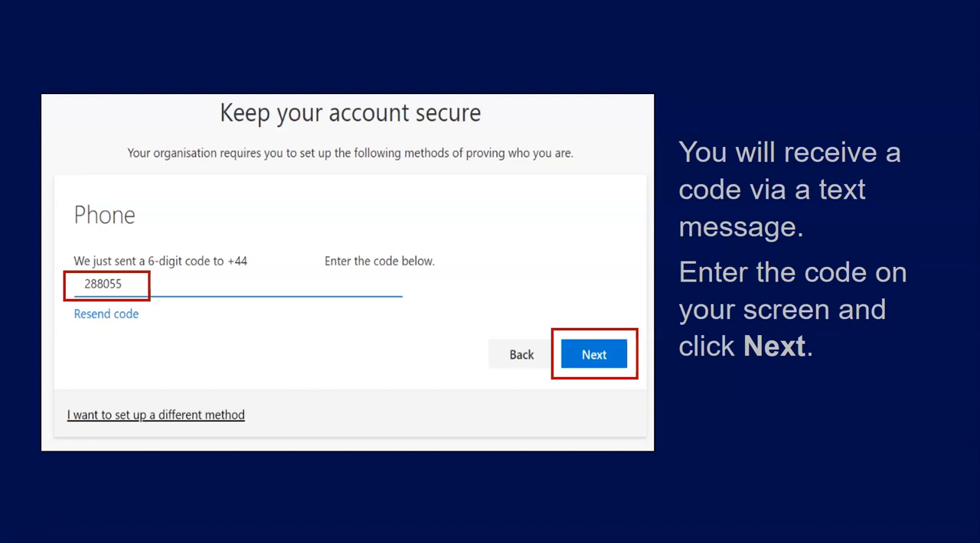
Submit the texted 6-digit code so the phone shows as registered successfully
click(594, 355)
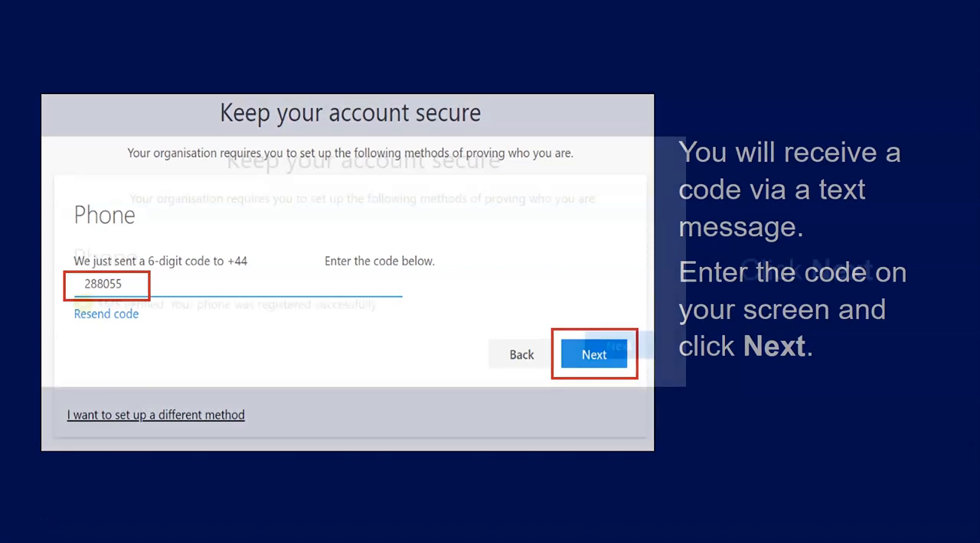
click(594, 355)
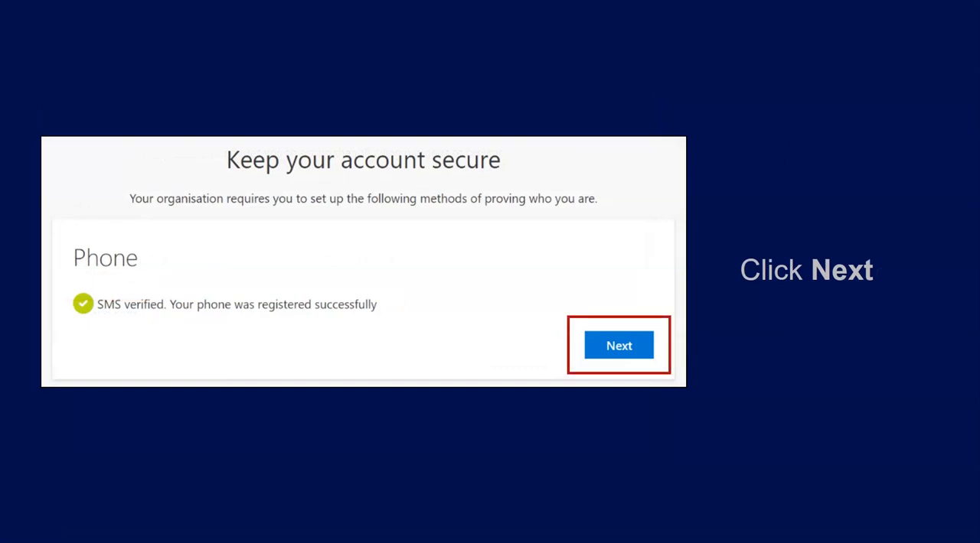
Continue past 'SMS verified' and finish on Success with default method Phone - text
click(618, 346)
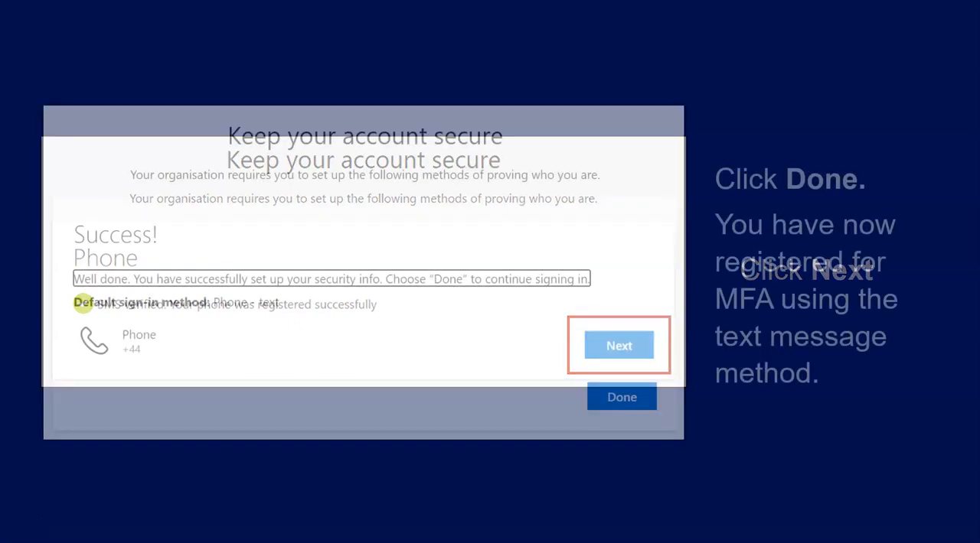
click(618, 346)
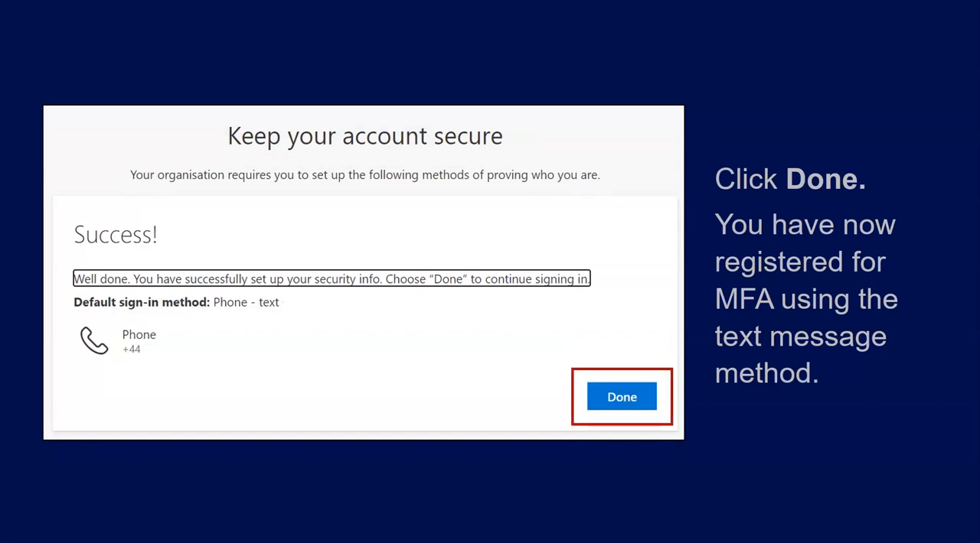
click(621, 396)
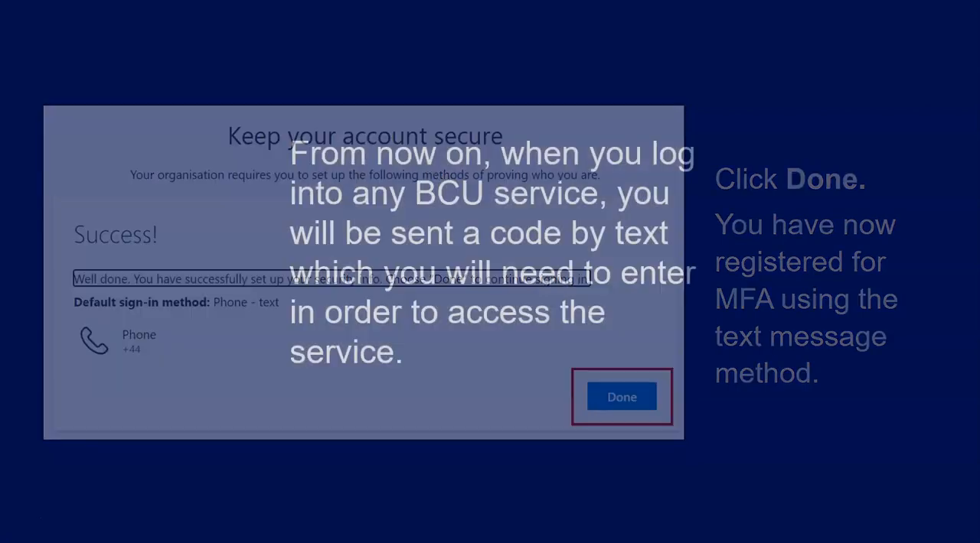